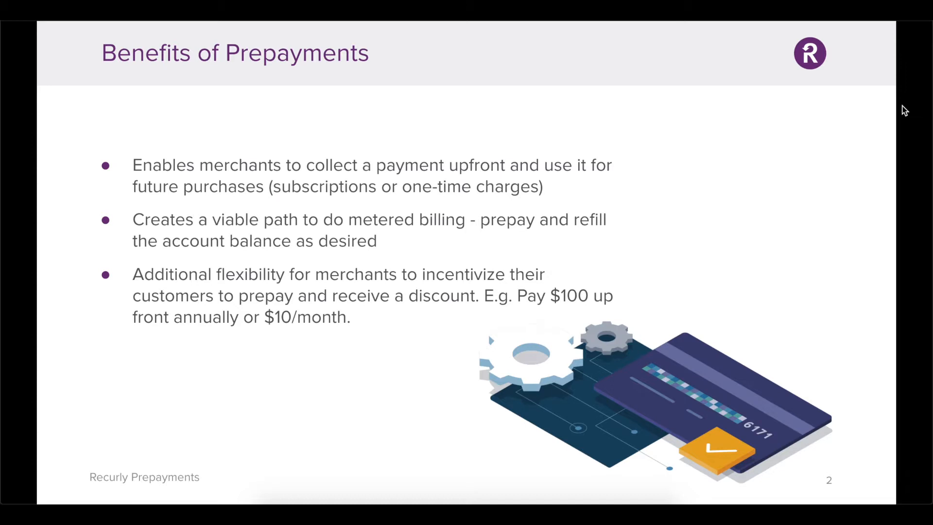
# Step: Go to Customers > Accounts and select the Alex Apple account
pyautogui.press('right')
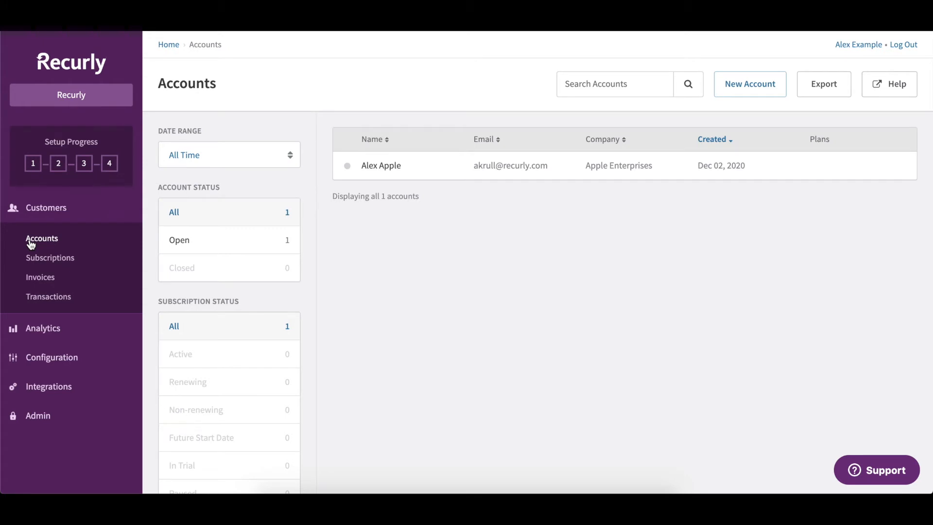
pyautogui.click(381, 165)
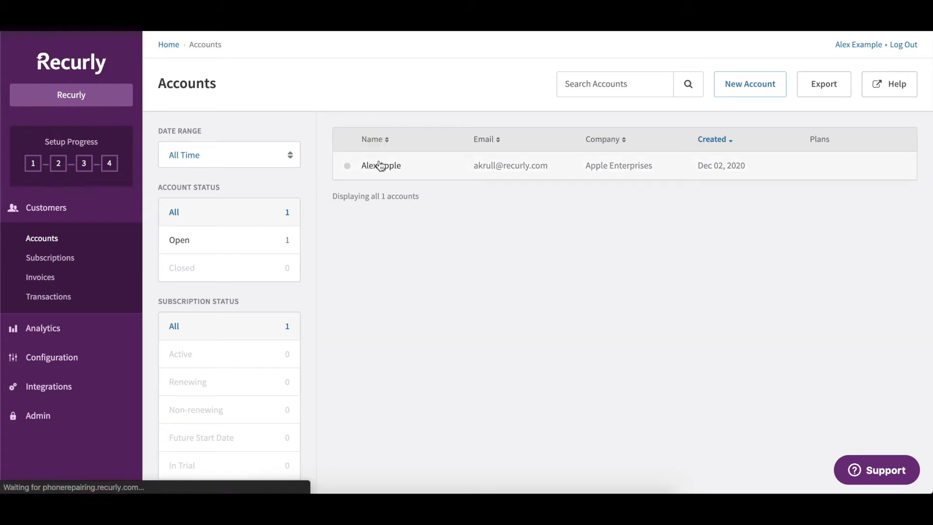
pyautogui.click(381, 165)
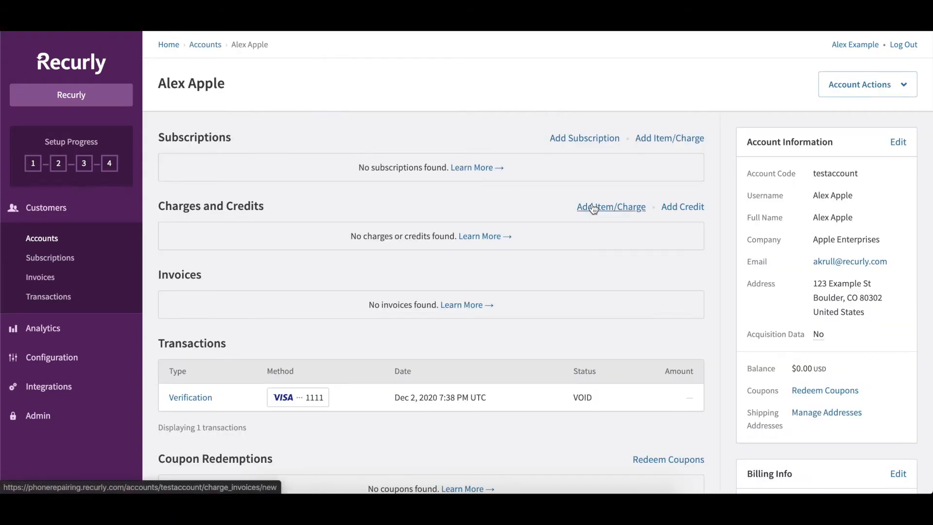
# Step: Add an Invoice Now prepayment charge of 3000 with product and accounting code 'retainer'
pyautogui.click(610, 206)
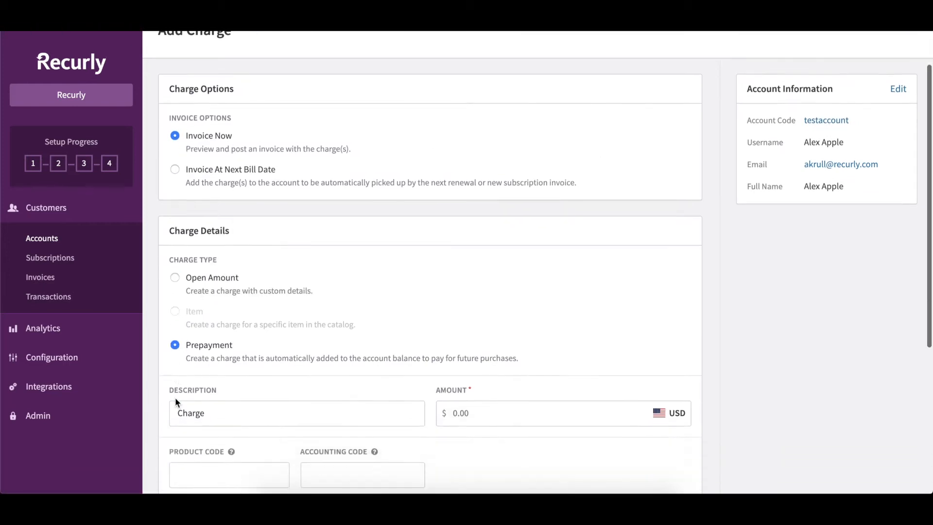
pyautogui.write('3')
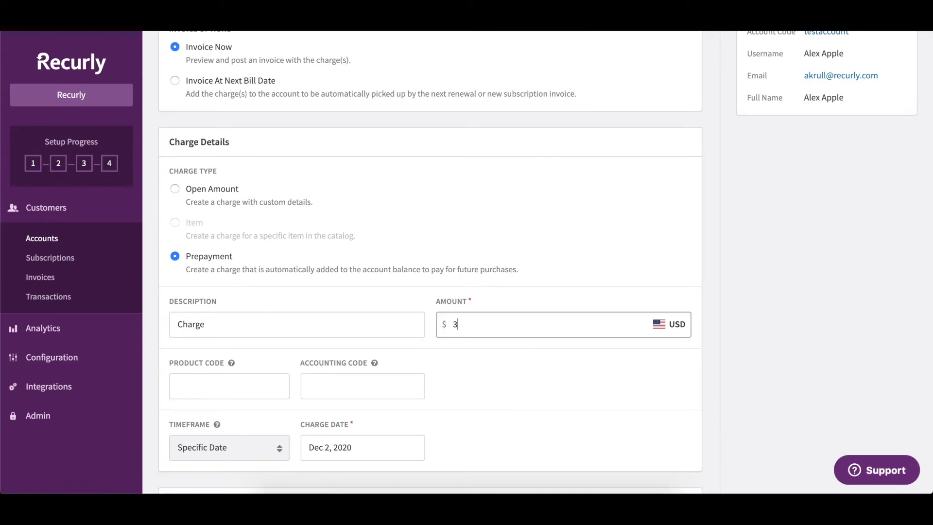
pyautogui.write('000')
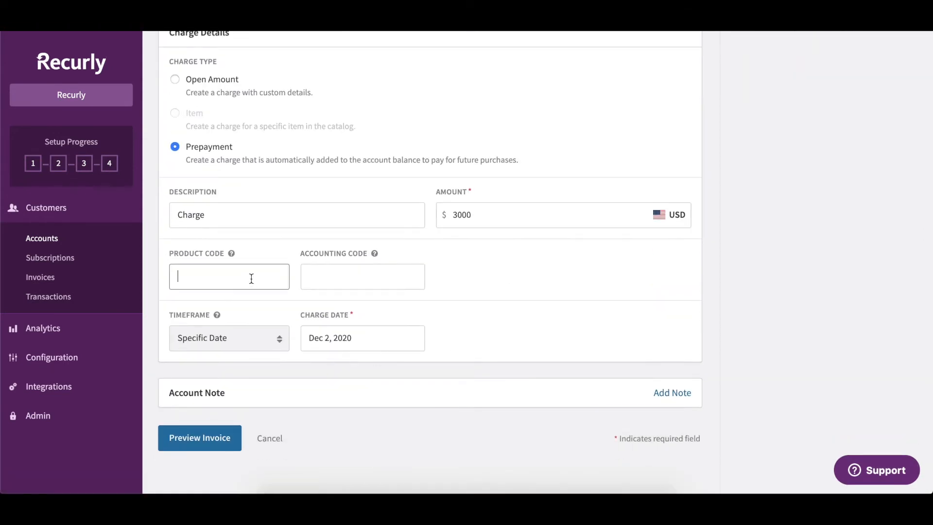
pyautogui.write('retainer')
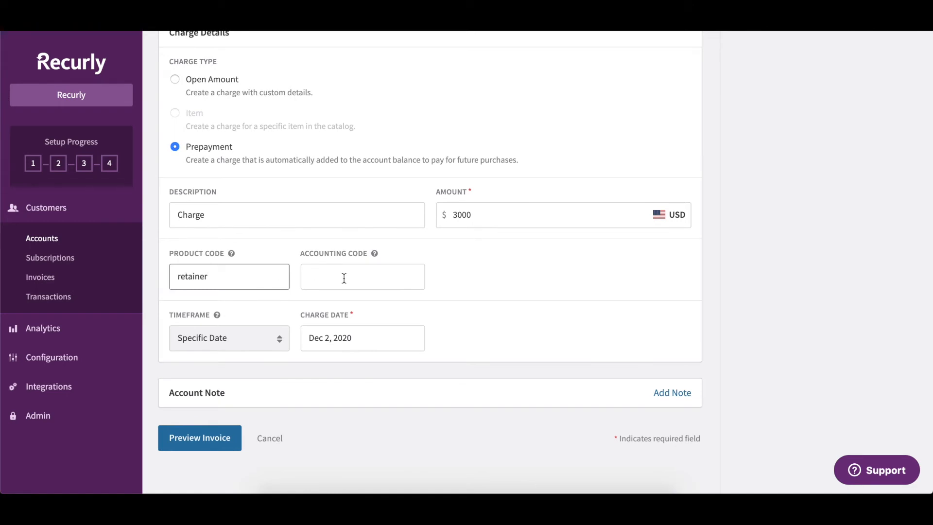
pyautogui.write('retainer')
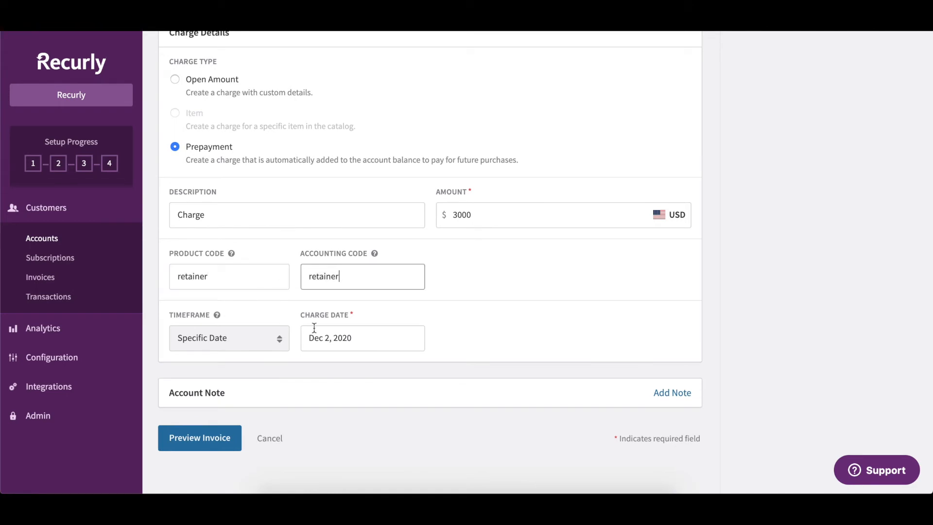
# Step: Preview and post the $3,000 prepayment invoice (#1001) for Alex Apple
pyautogui.click(199, 438)
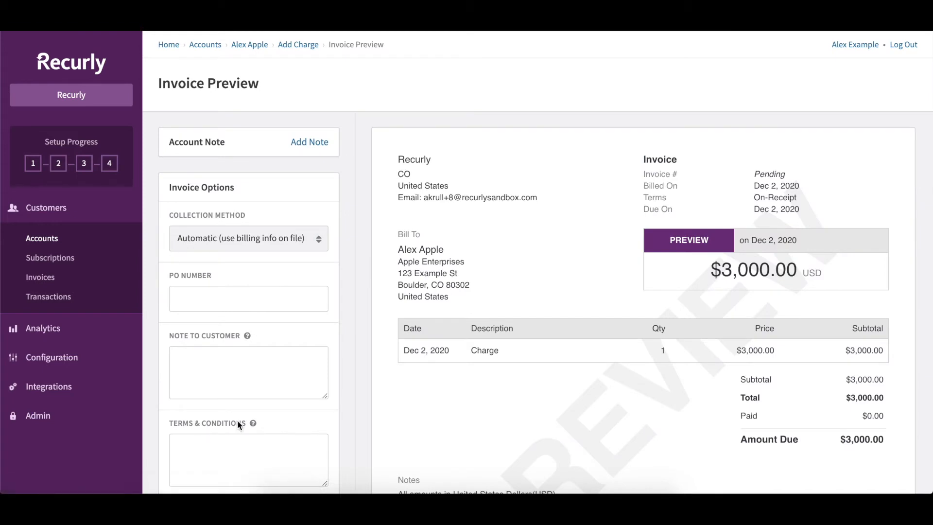
pyautogui.scroll(-3)
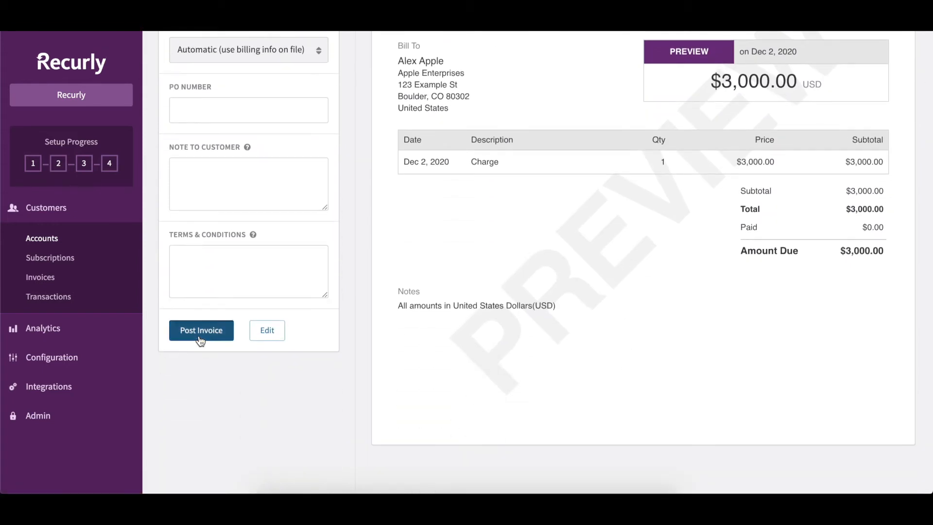
pyautogui.click(201, 331)
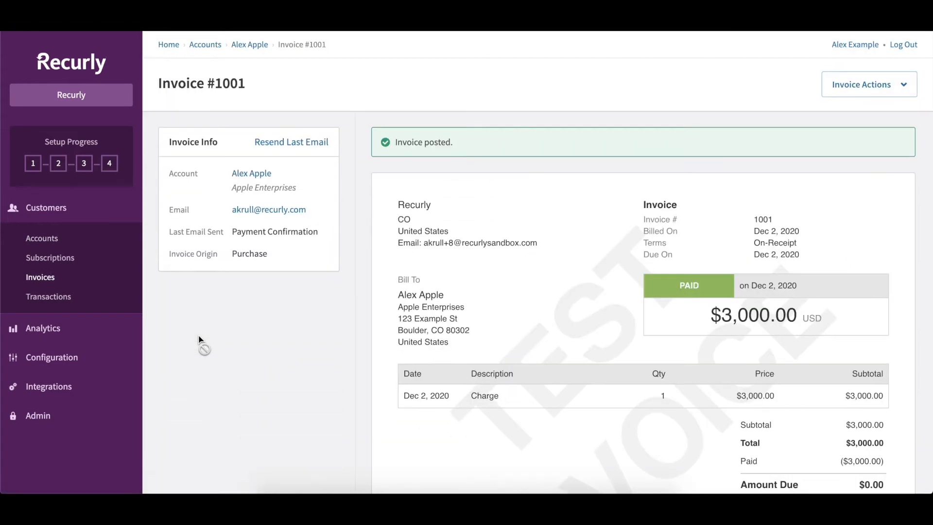
pyautogui.moveTo(250, 173)
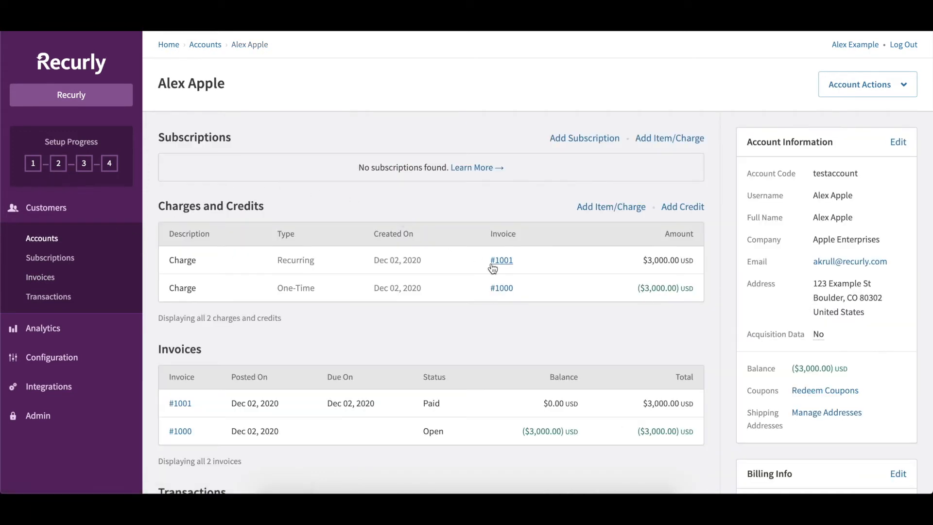
pyautogui.scroll(-3)
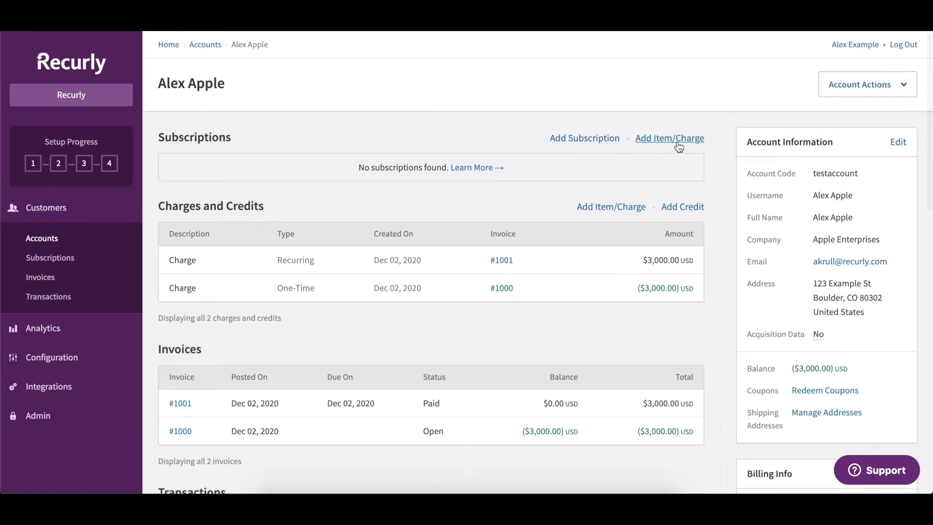
# Step: Add an open-amount charge of 1000 with product and accounting code 'firstinstallment'
pyautogui.click(669, 138)
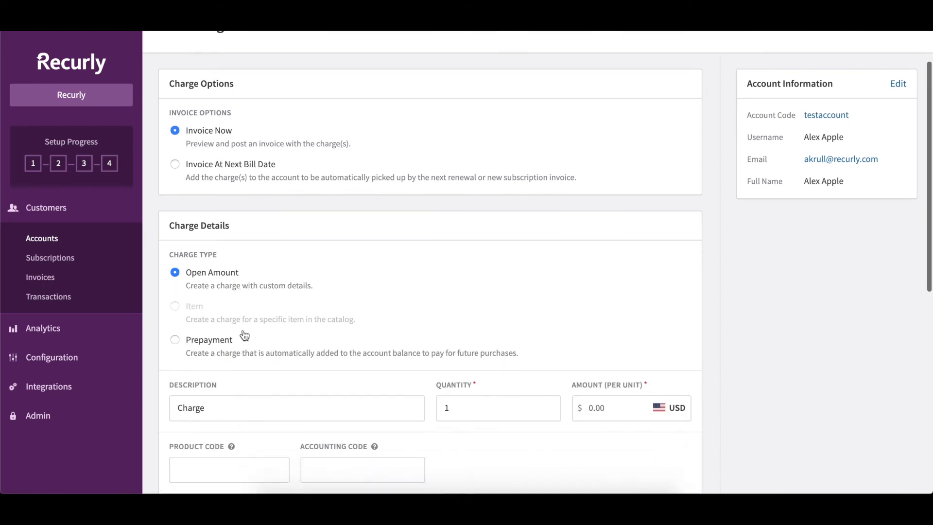
pyautogui.scroll(-3)
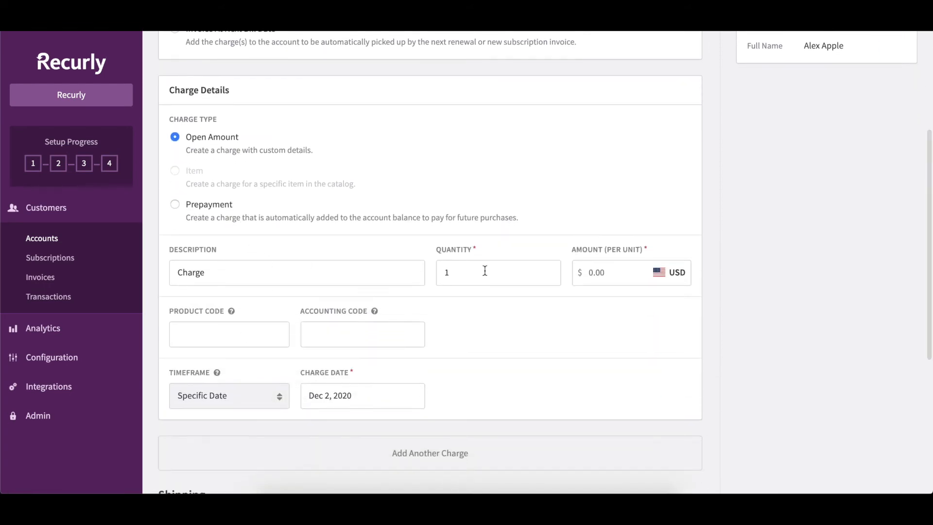
pyautogui.write('1000')
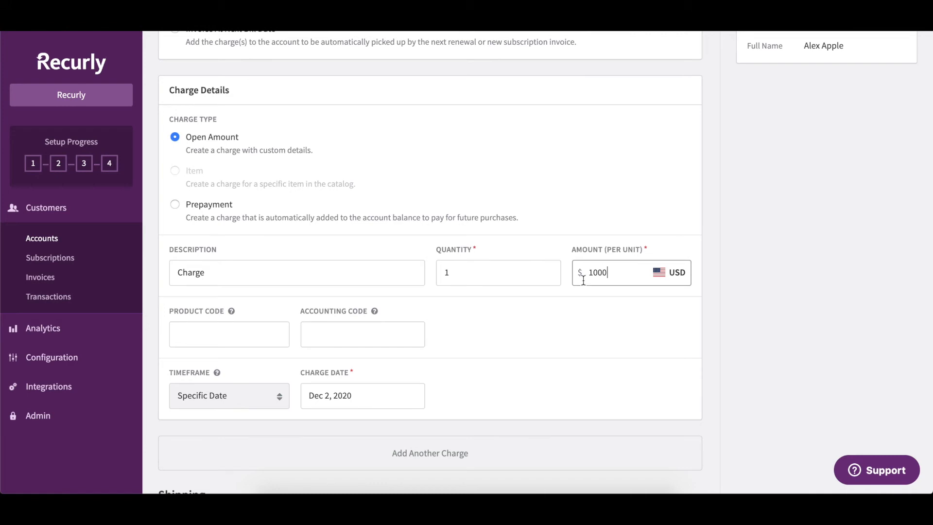
pyautogui.click(229, 333)
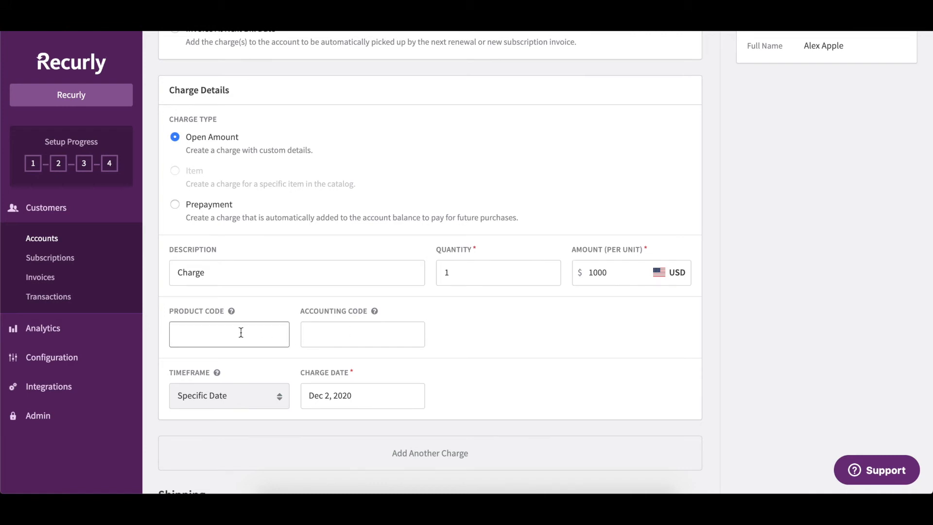
pyautogui.write('firstinstallment')
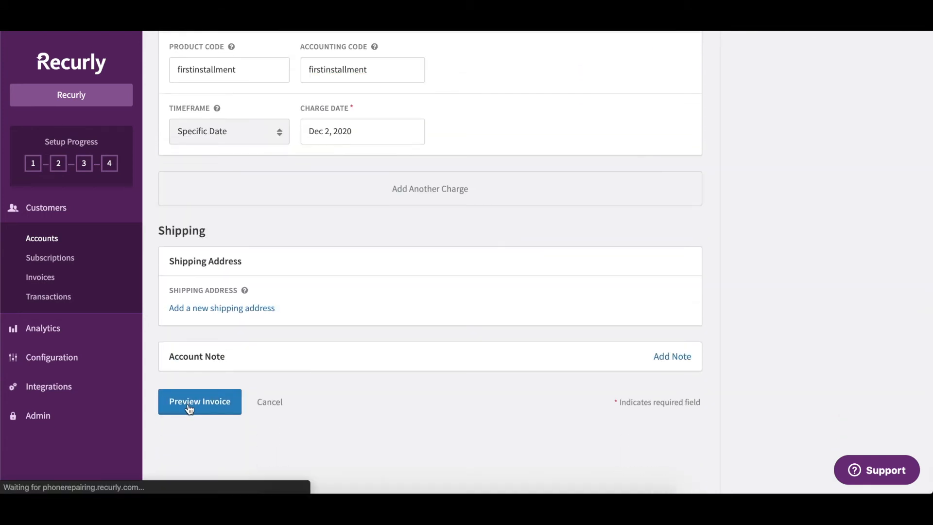
# Step: Preview and post the $1,000 installment invoice (#1002), paid from prepaid credit
pyautogui.click(199, 402)
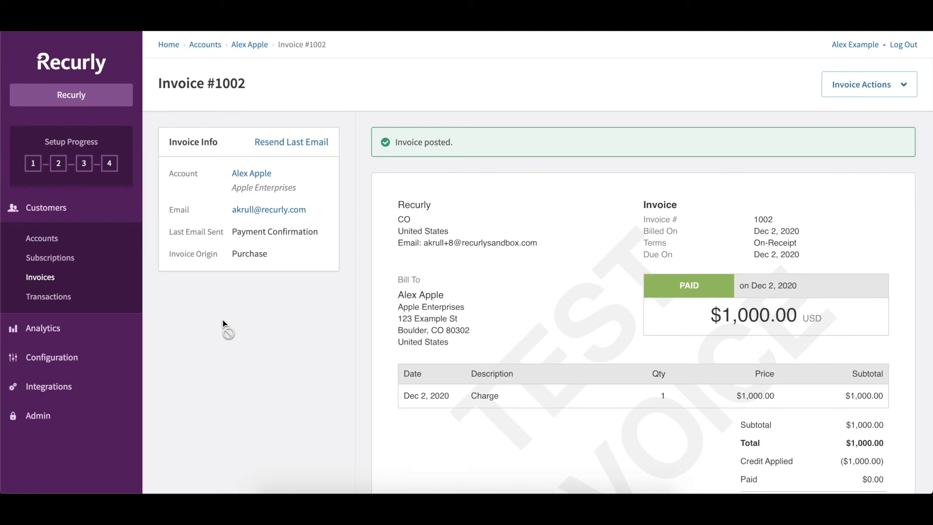
pyautogui.click(251, 173)
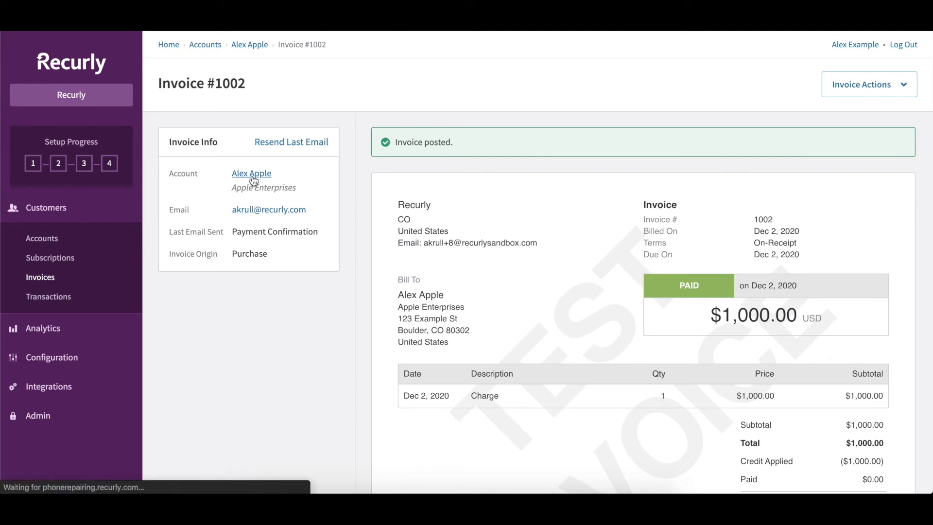
pyautogui.click(251, 173)
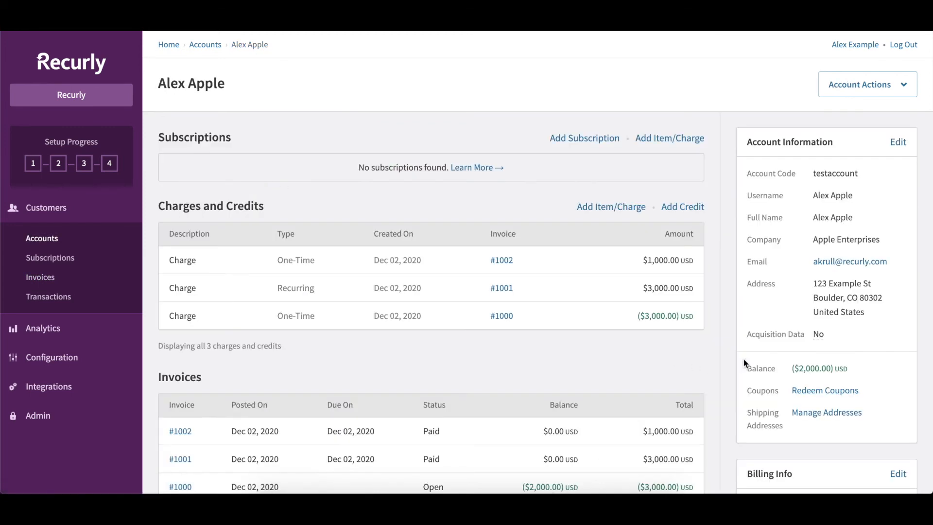
pyautogui.moveTo(785, 356)
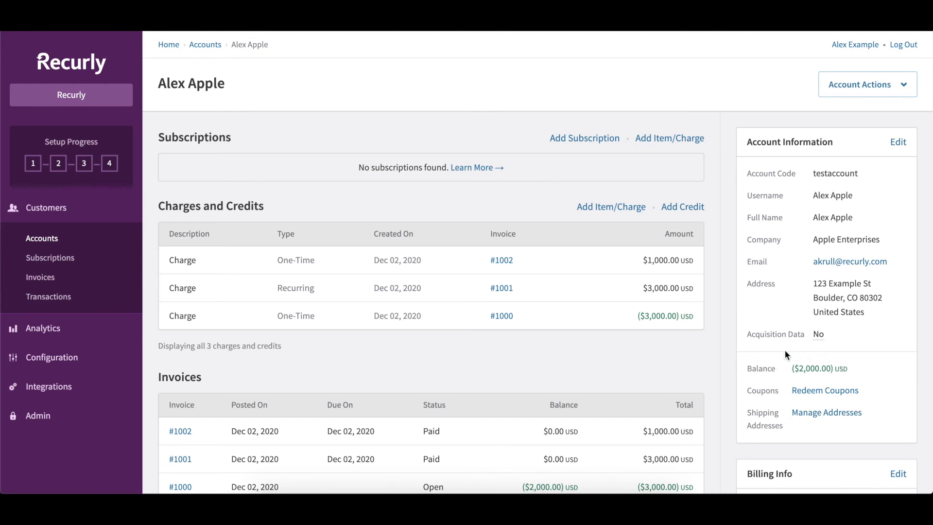